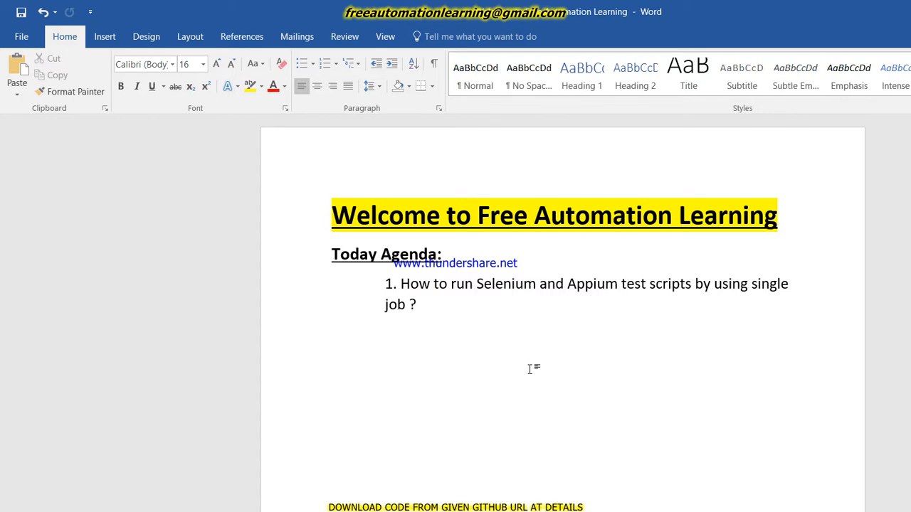
Review the test code's platform variable and the job's WEB/MOBILE choice parameter
left_click(416, 305)
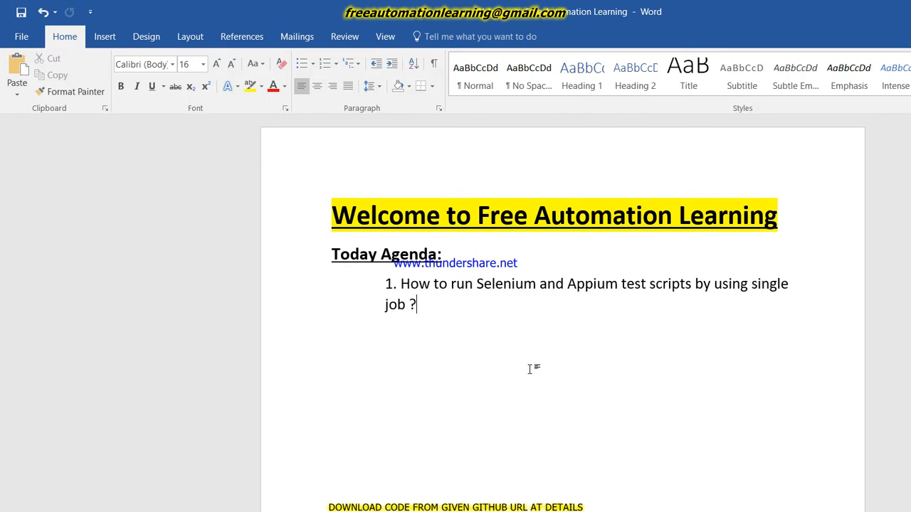
mouse_move(495, 444)
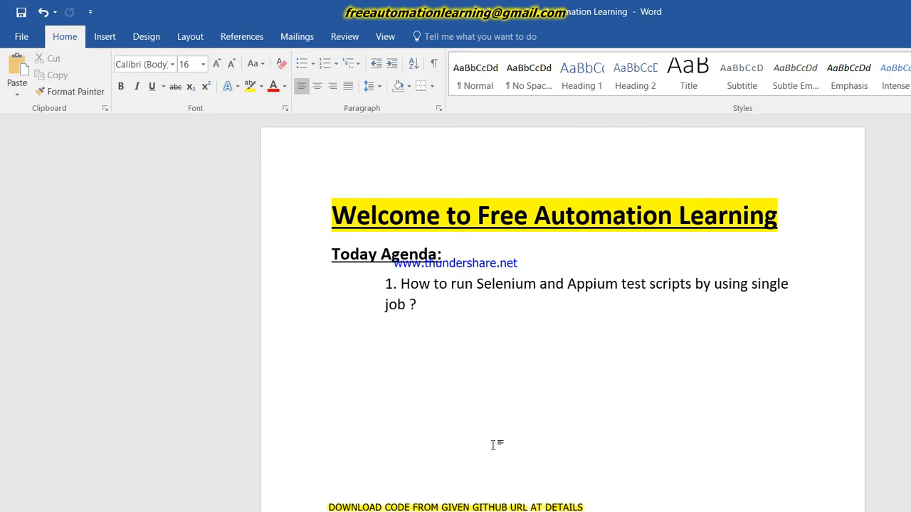
mouse_move(422, 505)
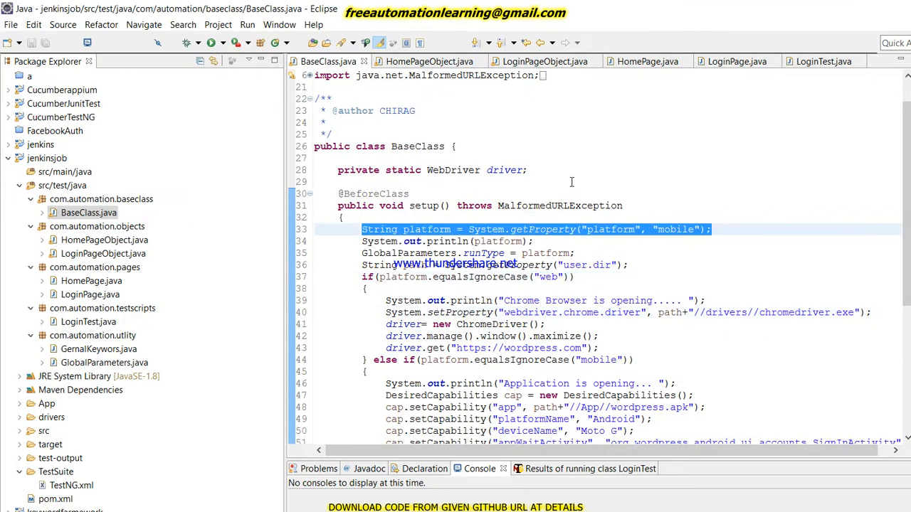
mouse_move(542, 229)
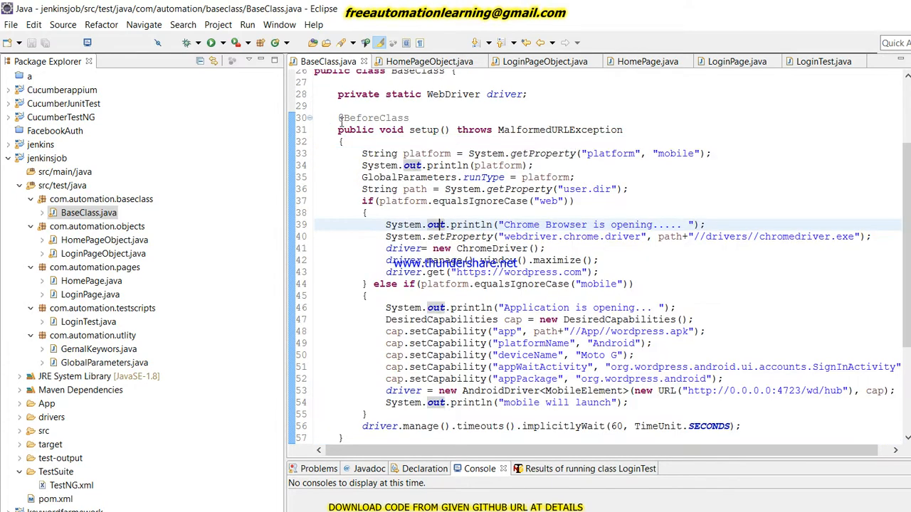
double_click(427, 154)
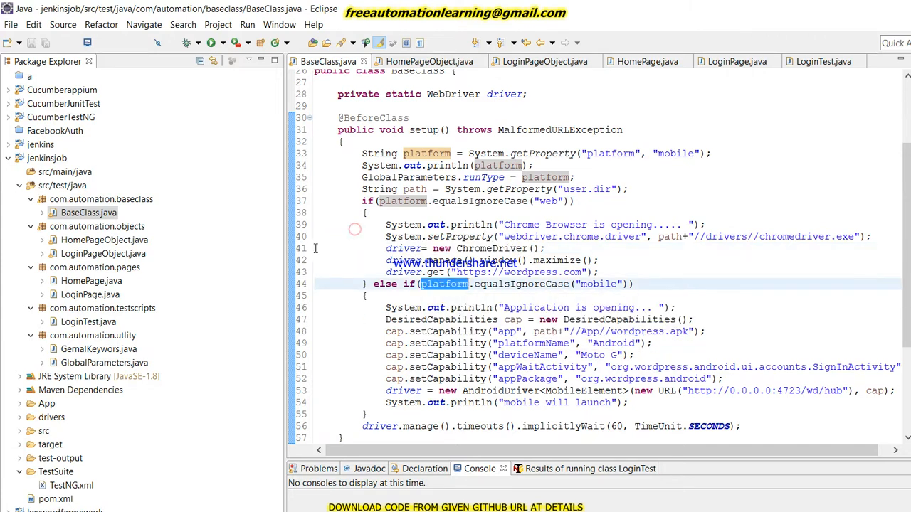
left_click_drag(384, 319, 575, 403)
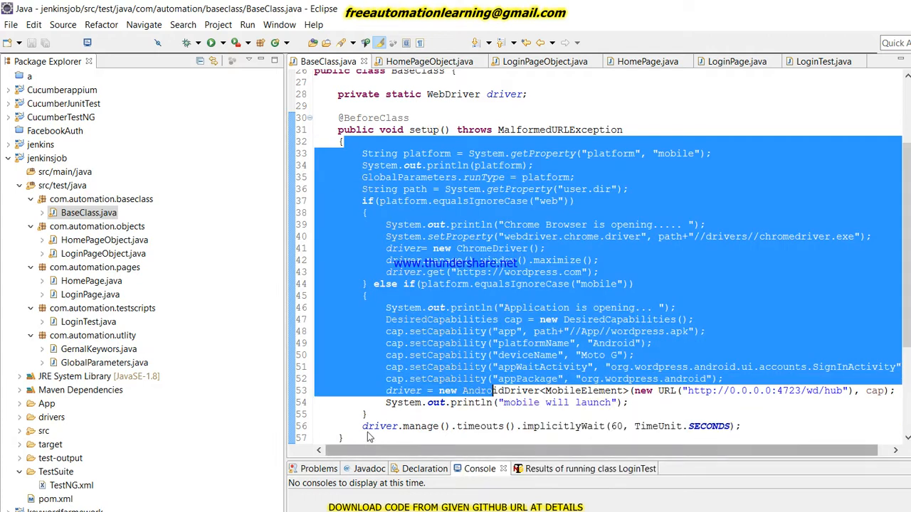
mouse_move(429, 318)
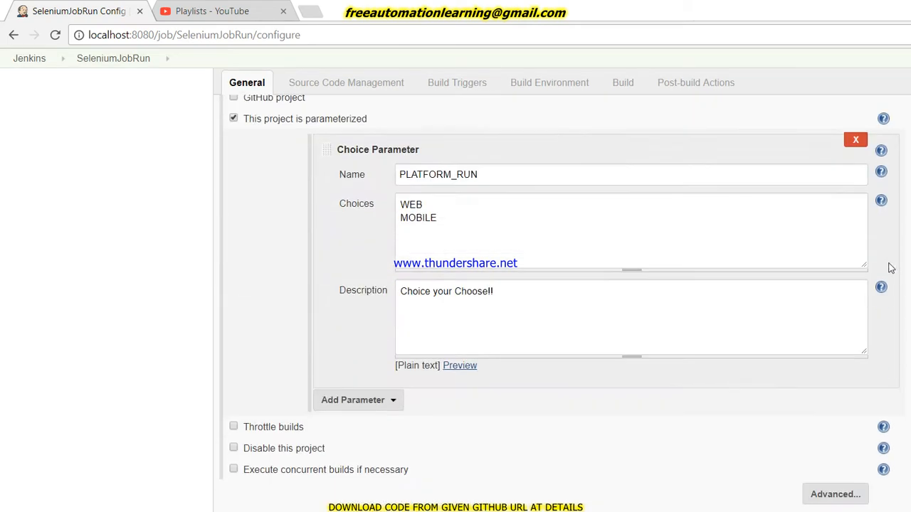
mouse_move(803, 245)
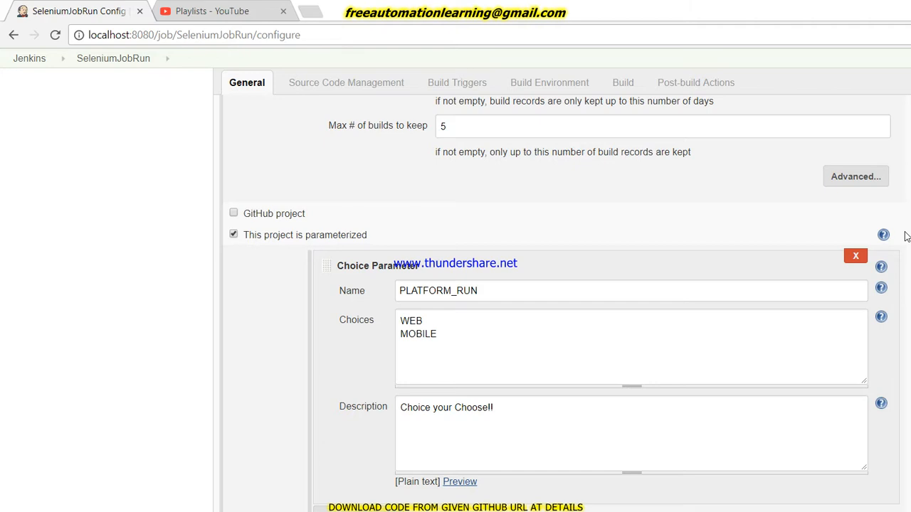
scroll("down", 3)
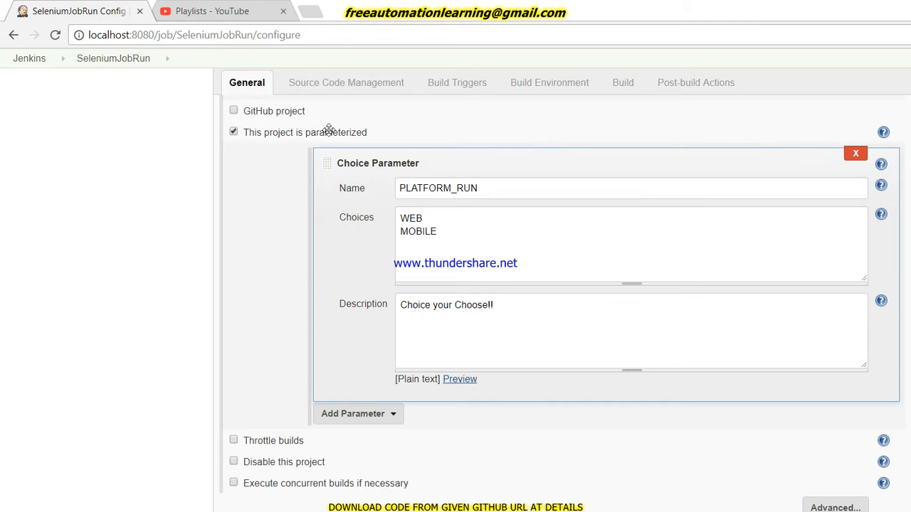
mouse_move(192, 155)
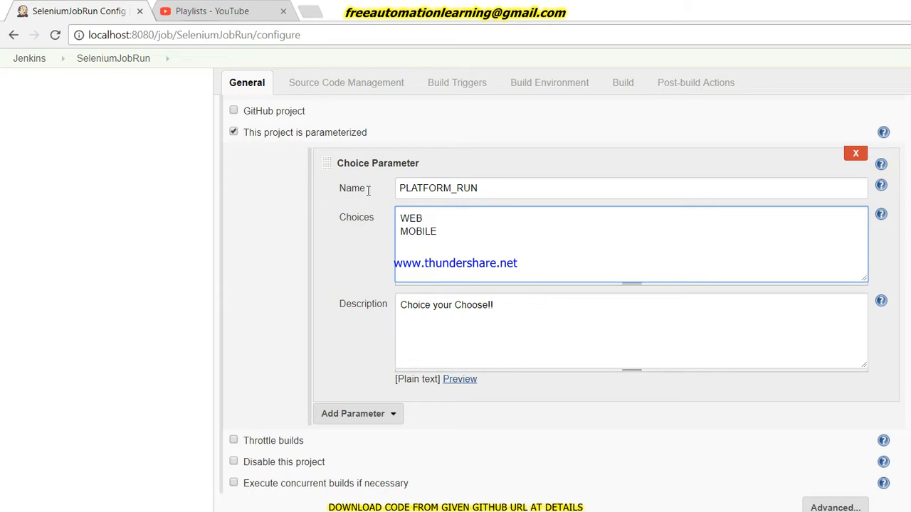
left_click_drag(400, 220, 437, 231)
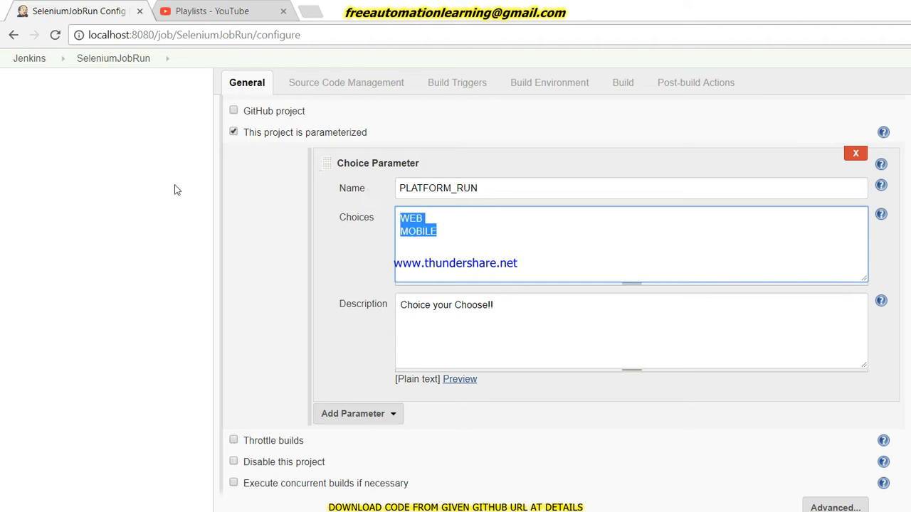
mouse_move(291, 142)
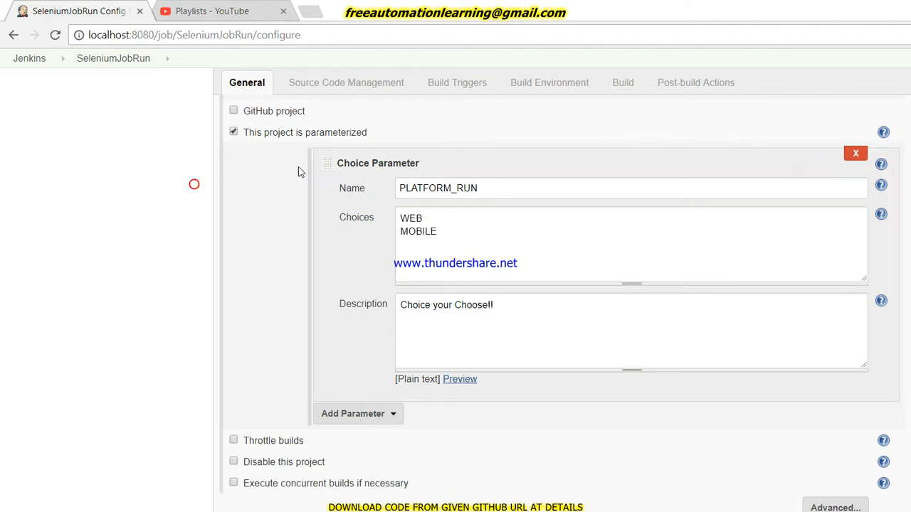
mouse_move(612, 126)
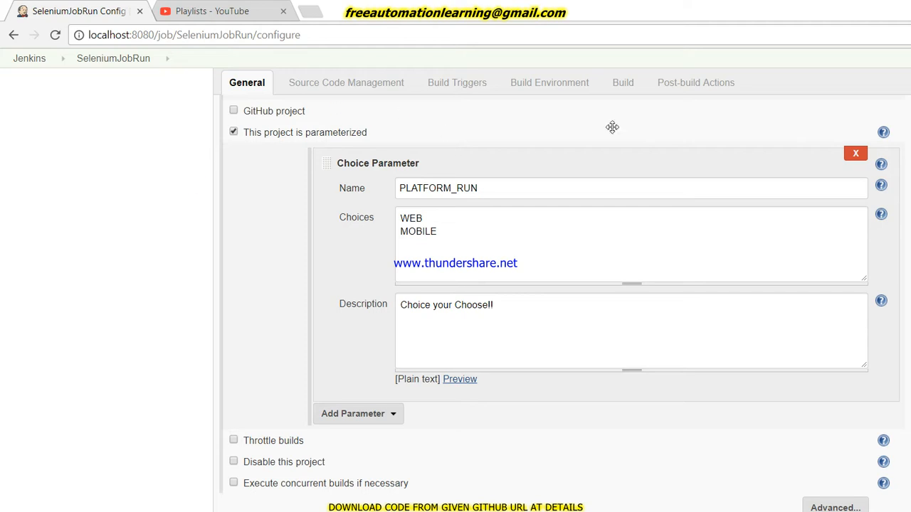
Inspect the build command's use of the PLATFORM_RUN variable and return to general settings
left_click(346, 83)
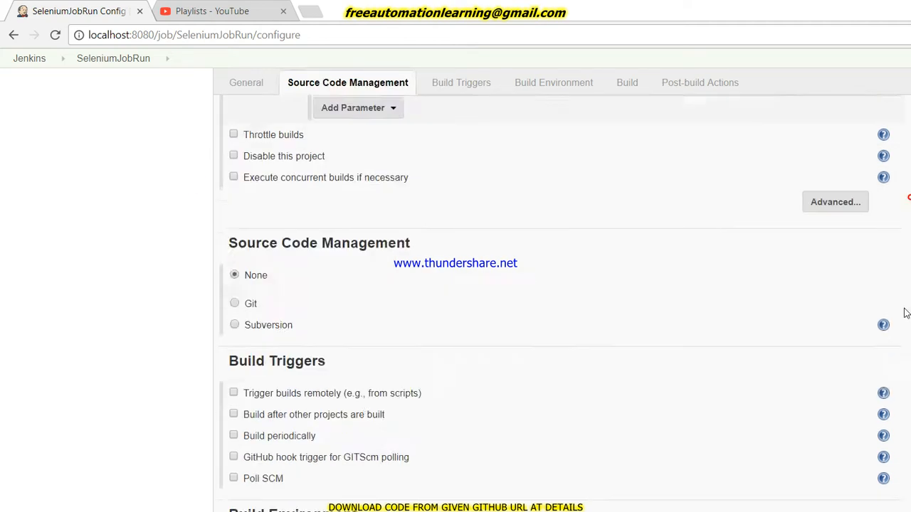
left_click(552, 83)
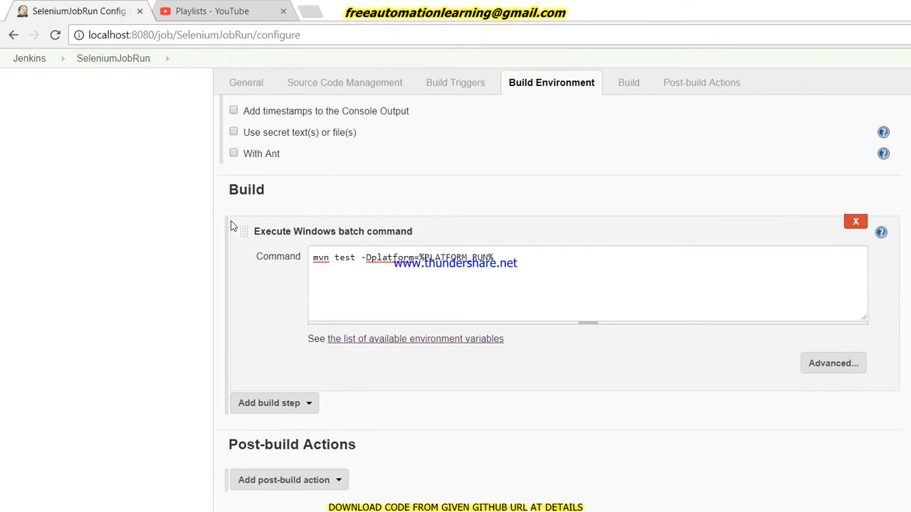
mouse_move(268, 190)
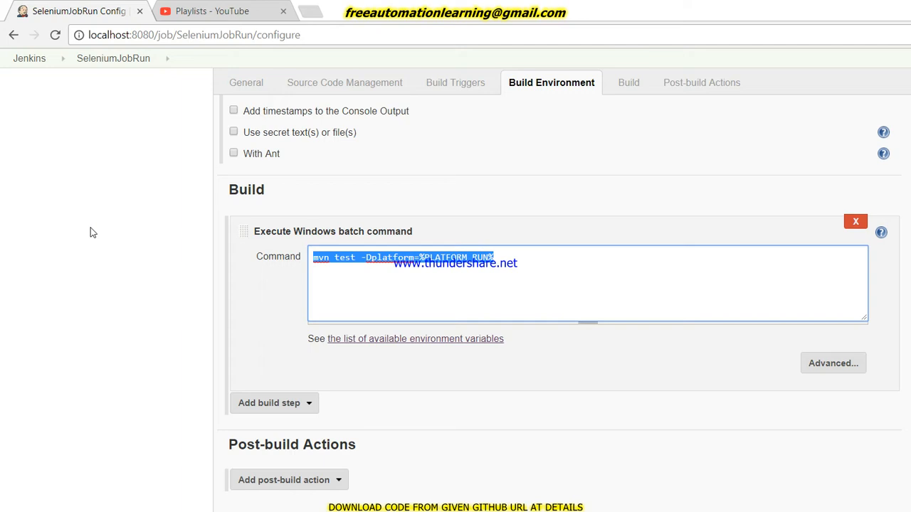
mouse_move(243, 239)
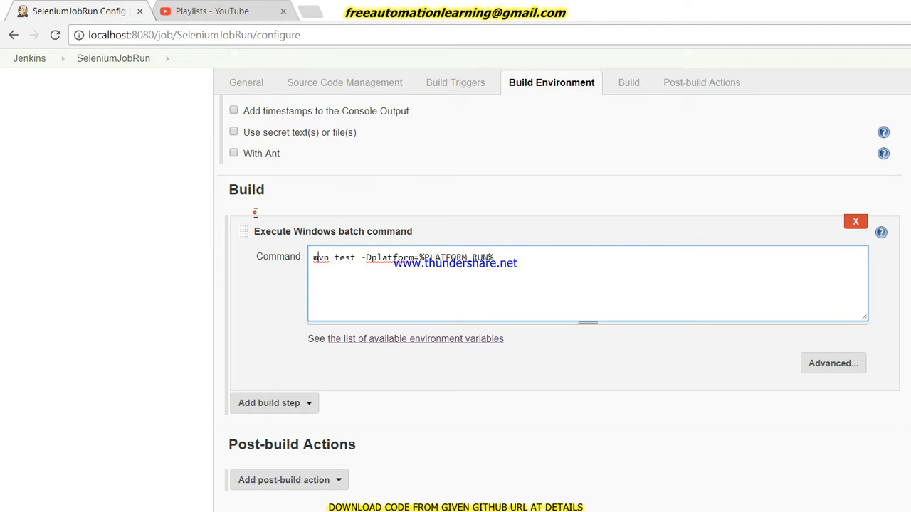
double_click(333, 256)
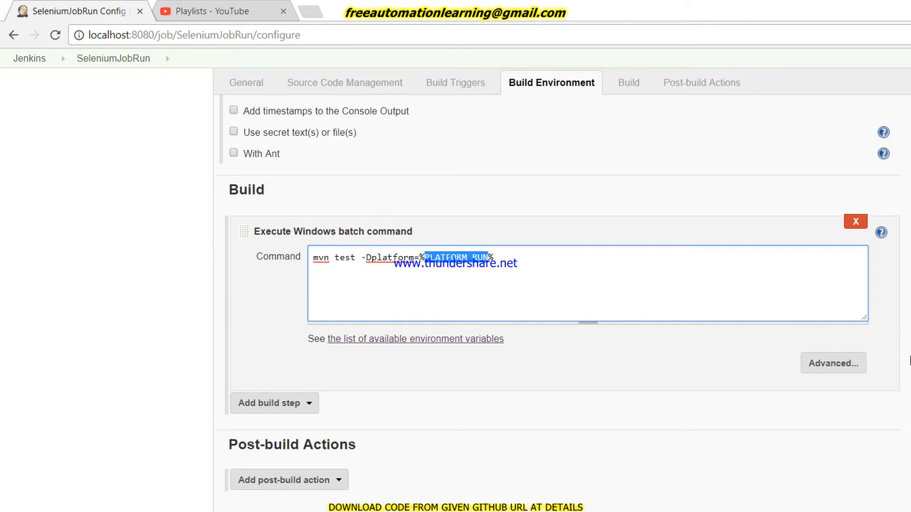
left_click(246, 83)
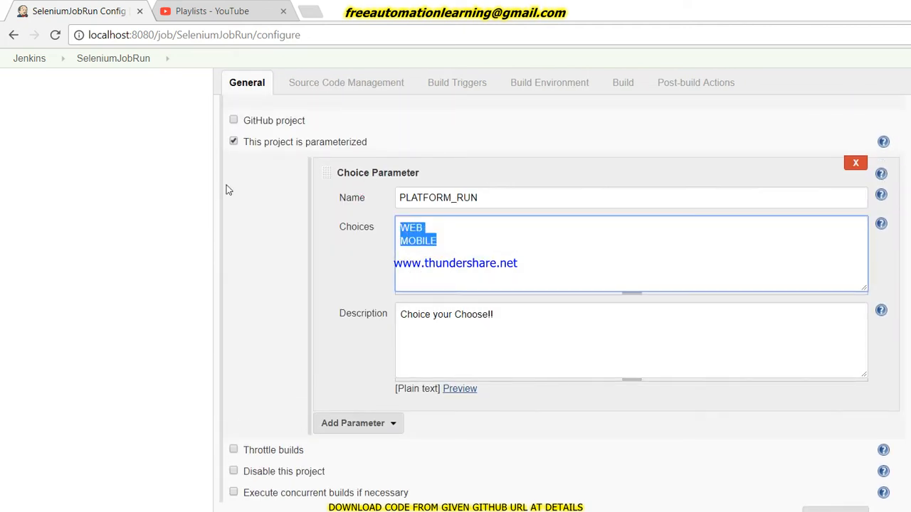
left_click(411, 227)
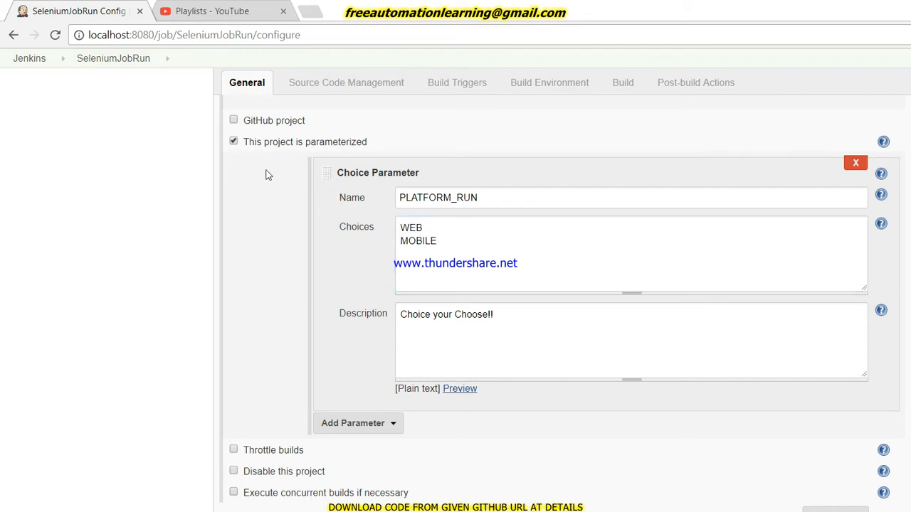
mouse_move(199, 245)
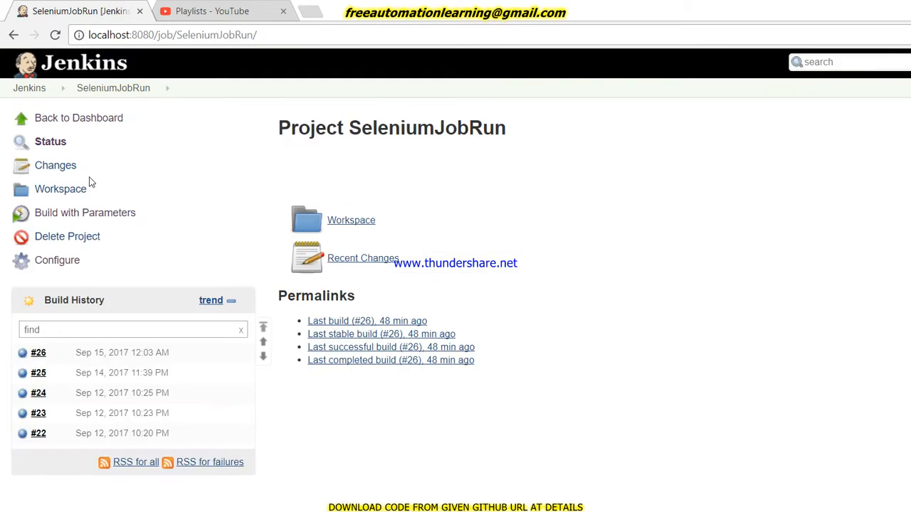
Start a SeleniumJobRun build with PLATFORM_RUN set to MOBILE
left_click(86, 212)
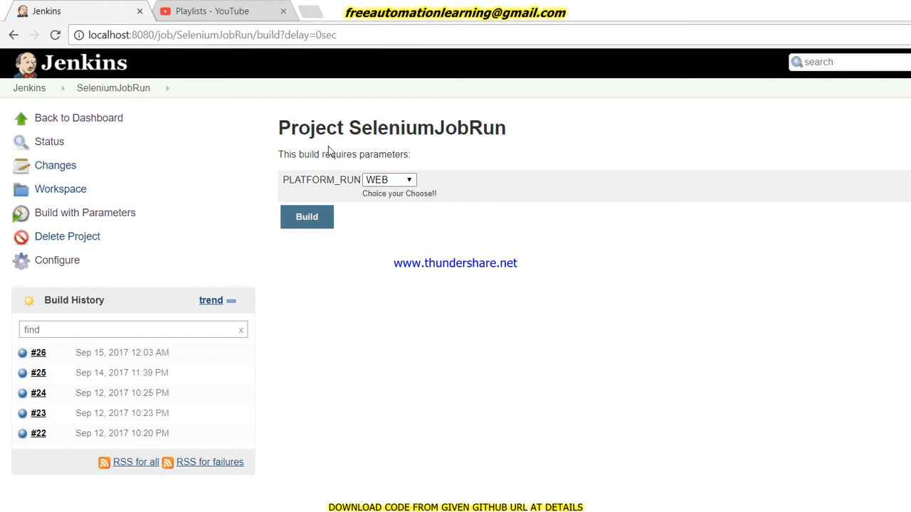
left_click(389, 179)
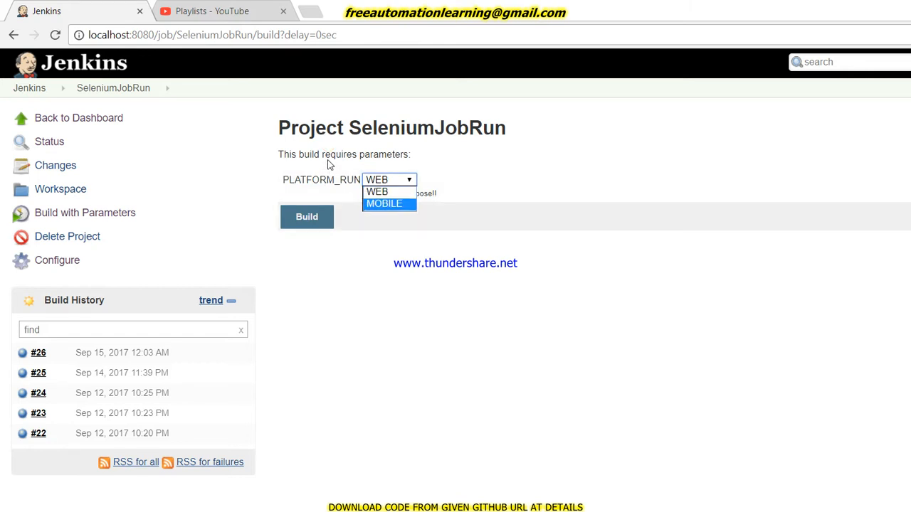
left_click(384, 204)
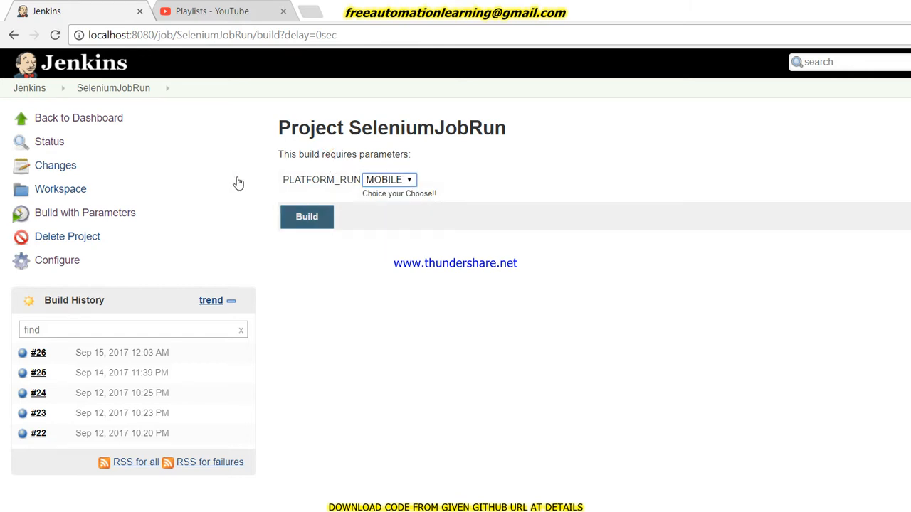
left_click(307, 216)
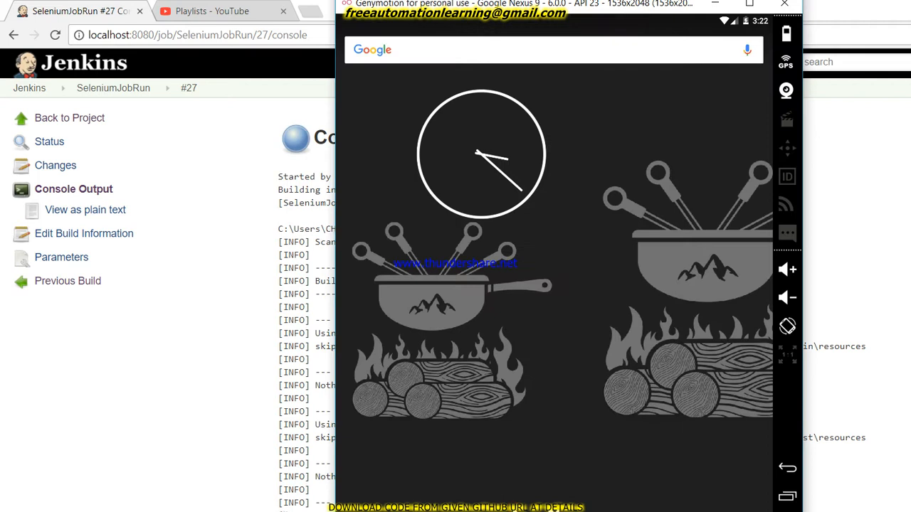
scroll("down", 3)
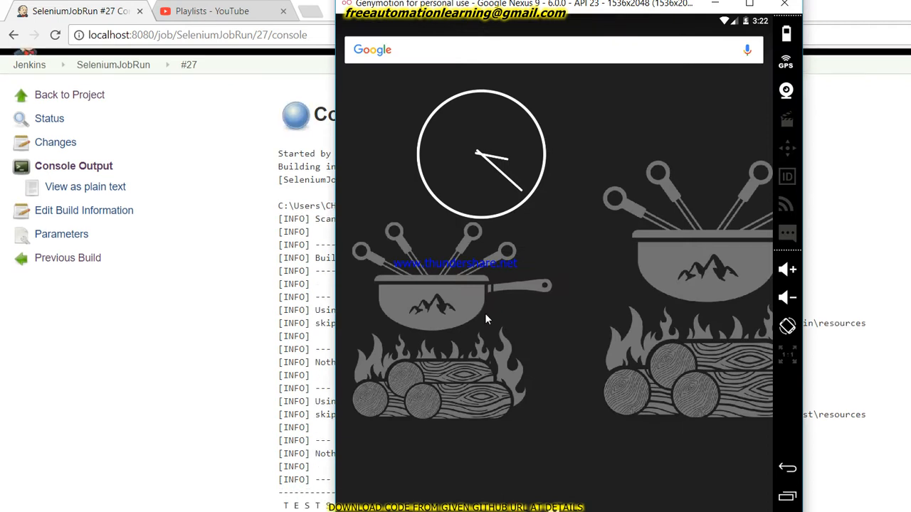
scroll("down", 3)
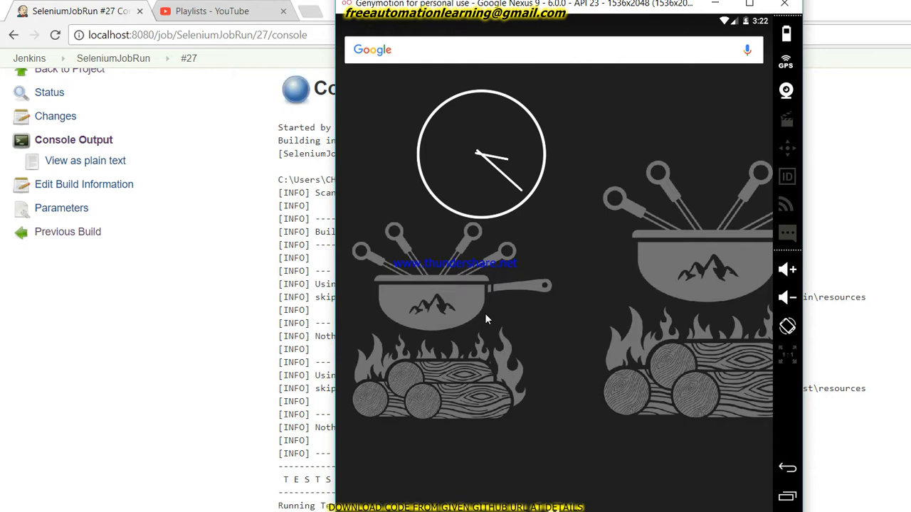
mouse_move(554, 477)
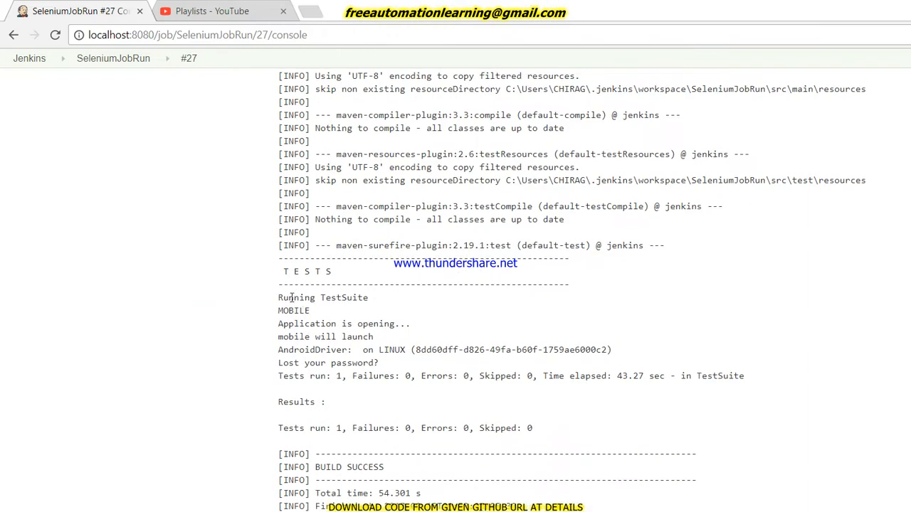
mouse_move(424, 341)
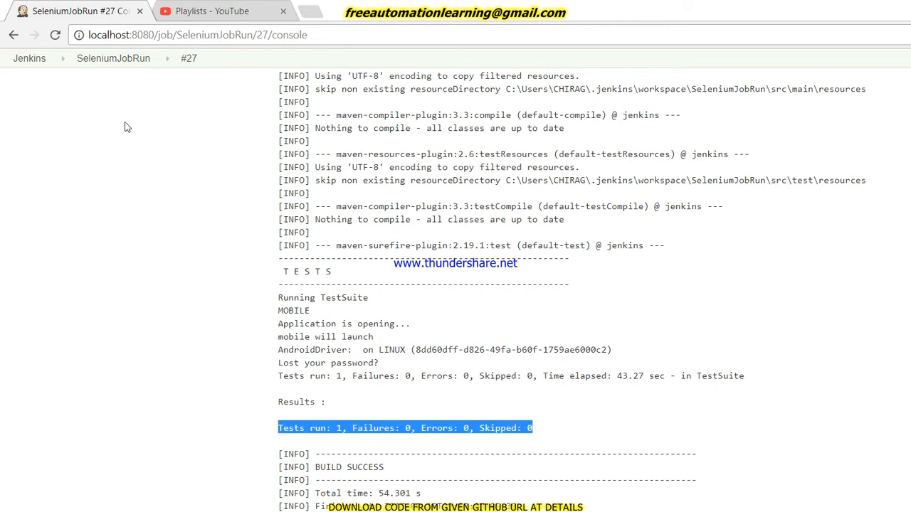
Start a new SeleniumJobRun build #28 with PLATFORM_RUN set to WEB
left_click(114, 57)
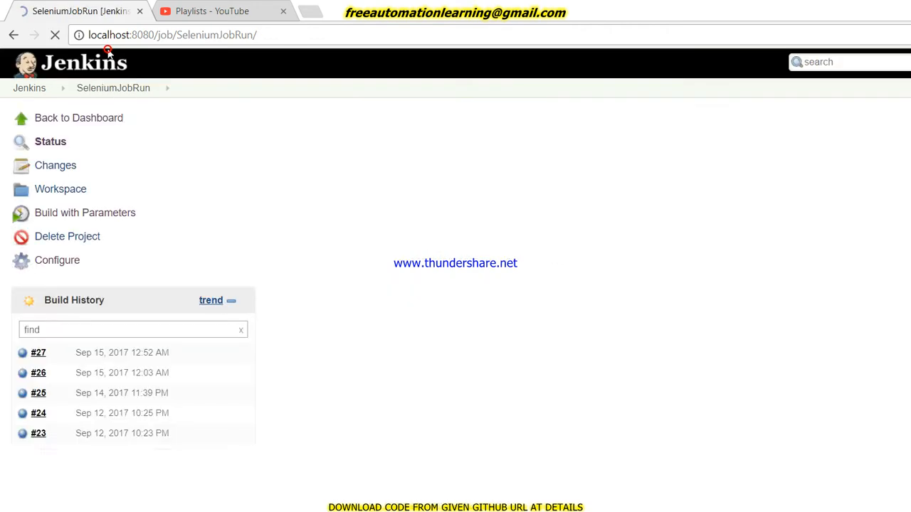
left_click(86, 212)
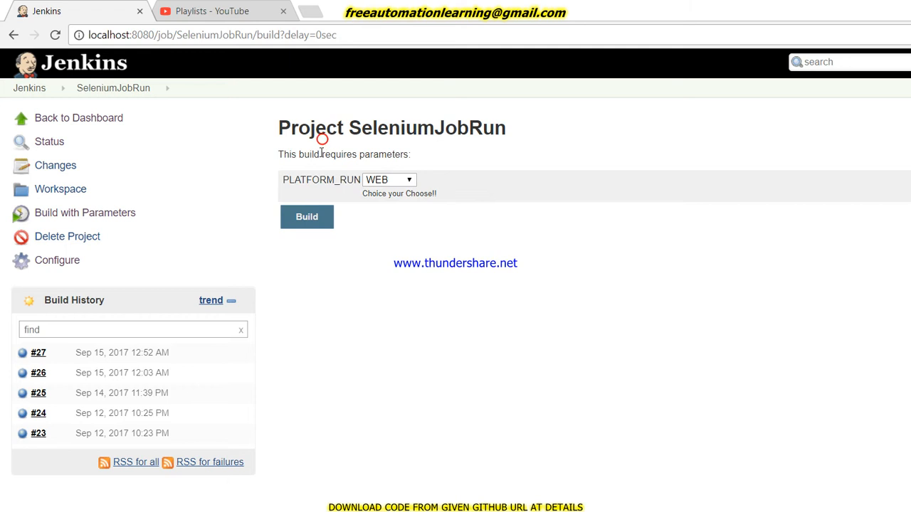
left_click(390, 180)
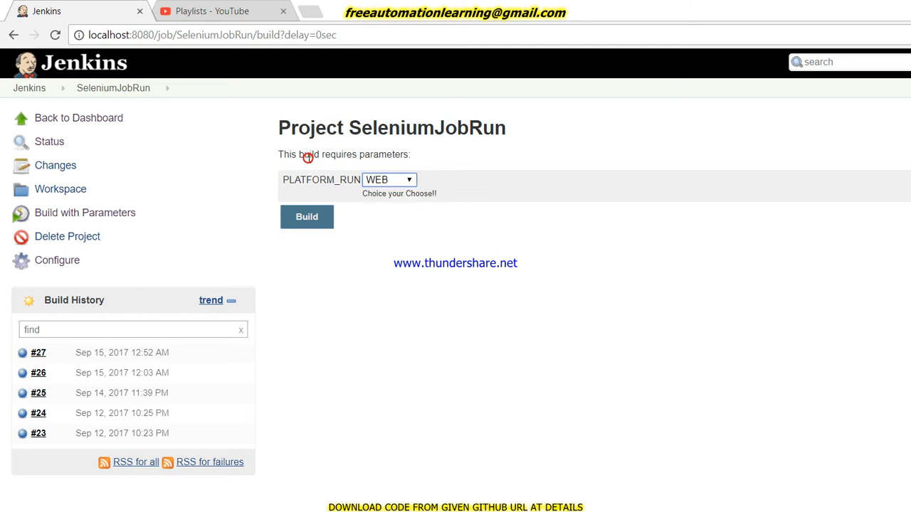
left_click(389, 179)
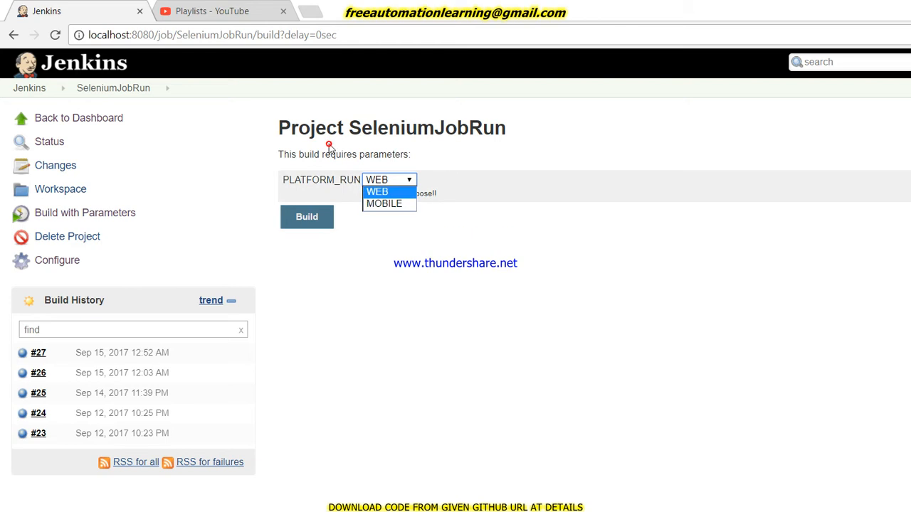
left_click(377, 192)
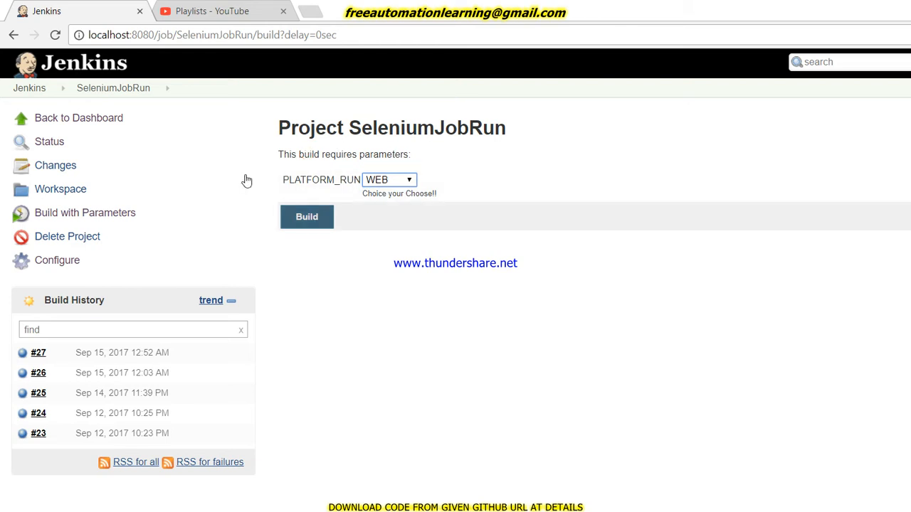
left_click(307, 216)
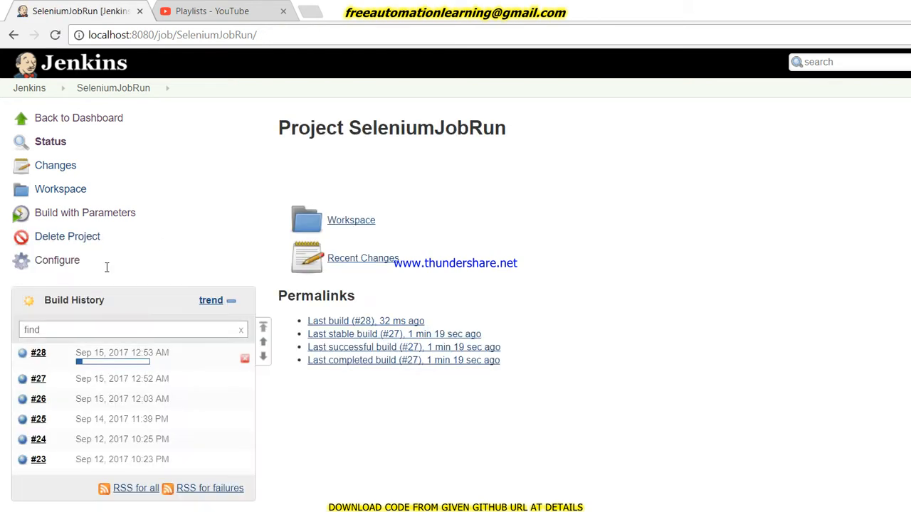
Review build #28's console output ending in BUILD FAILURE, then return to the project page
left_click(39, 353)
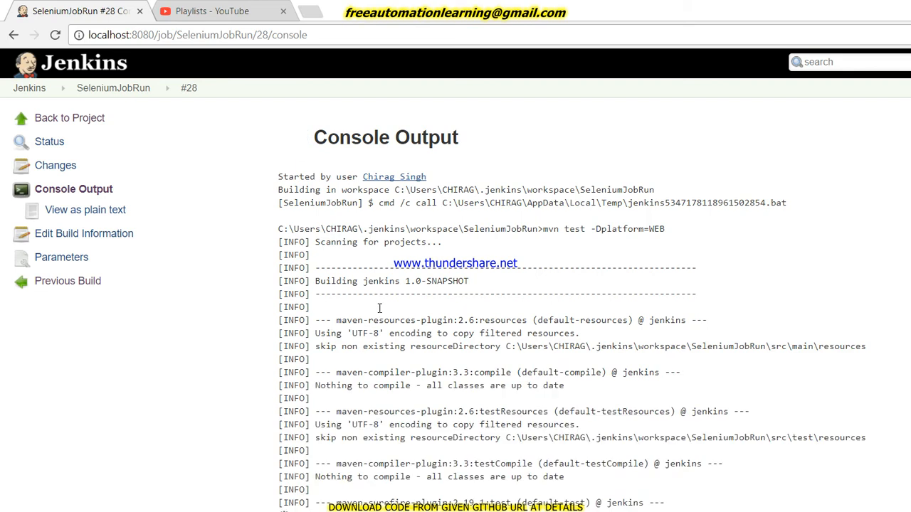
scroll("down", 3)
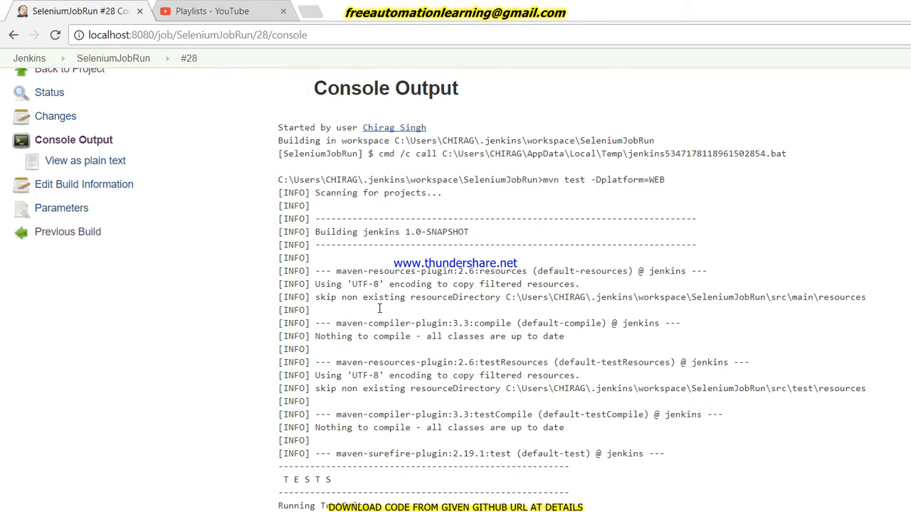
scroll("down", 3)
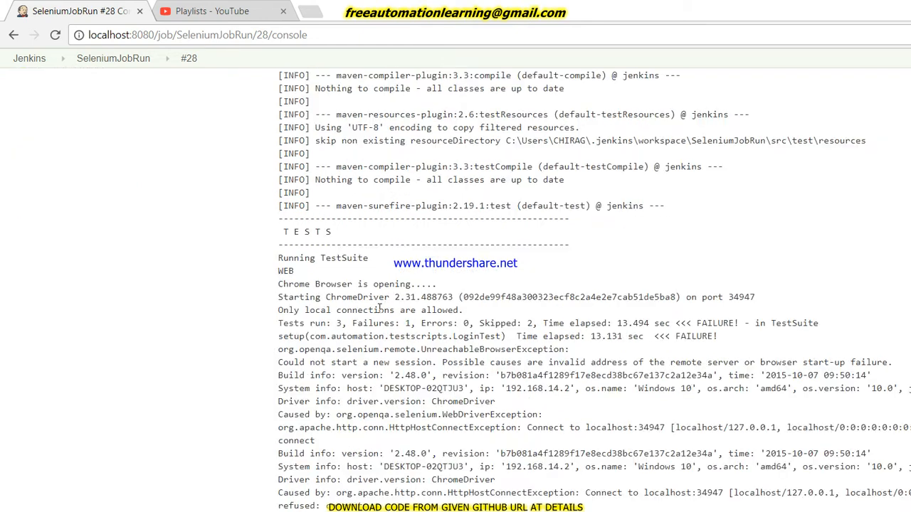
scroll("down", 3)
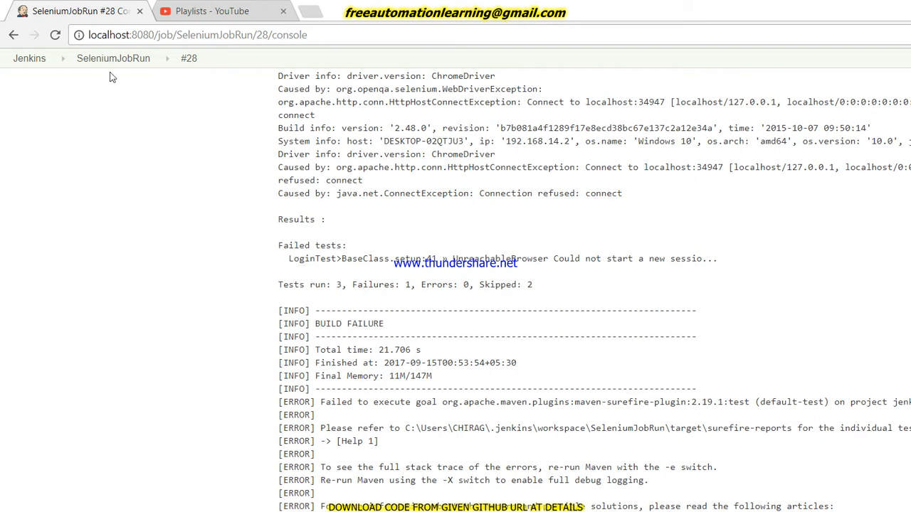
left_click(114, 57)
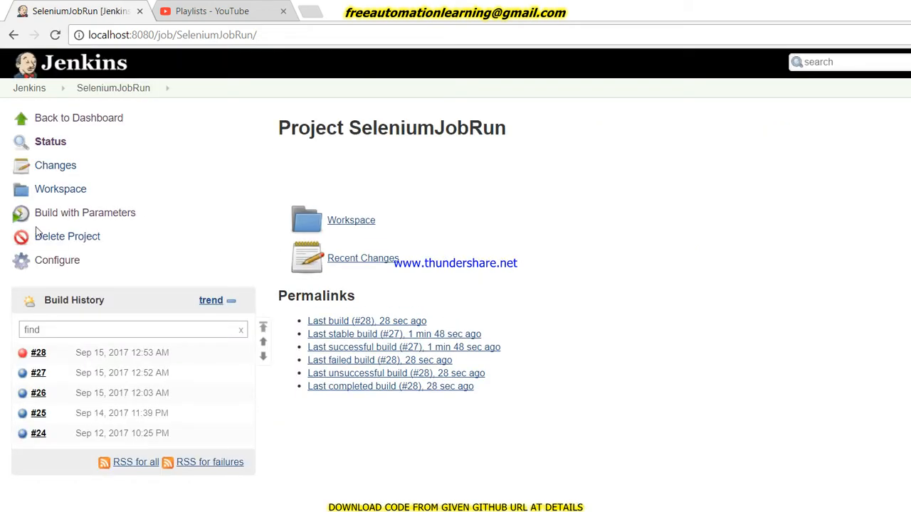
Start build #29 keeping PLATFORM_RUN as WEB
left_click(86, 212)
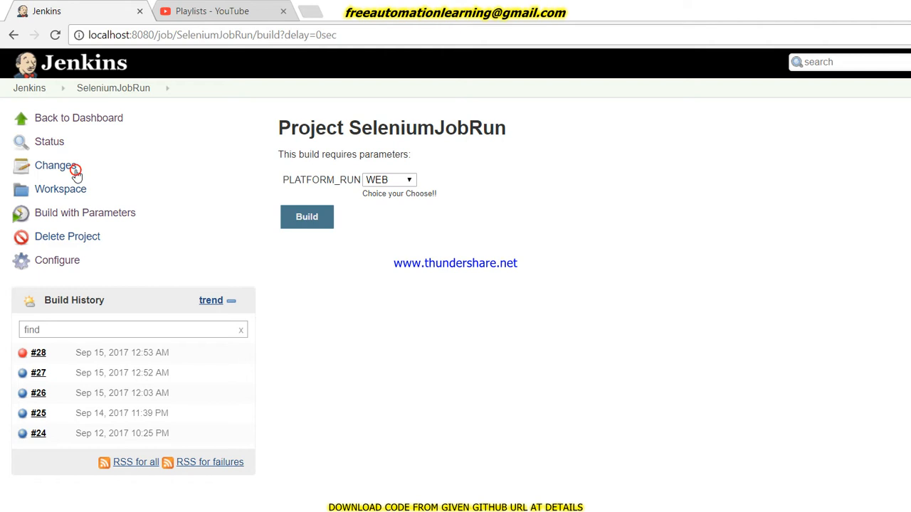
left_click(308, 216)
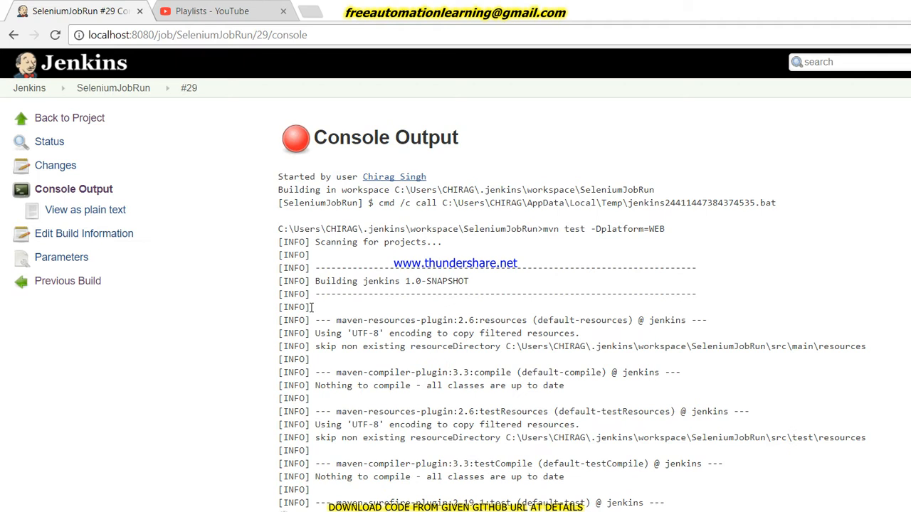
scroll("down", 3)
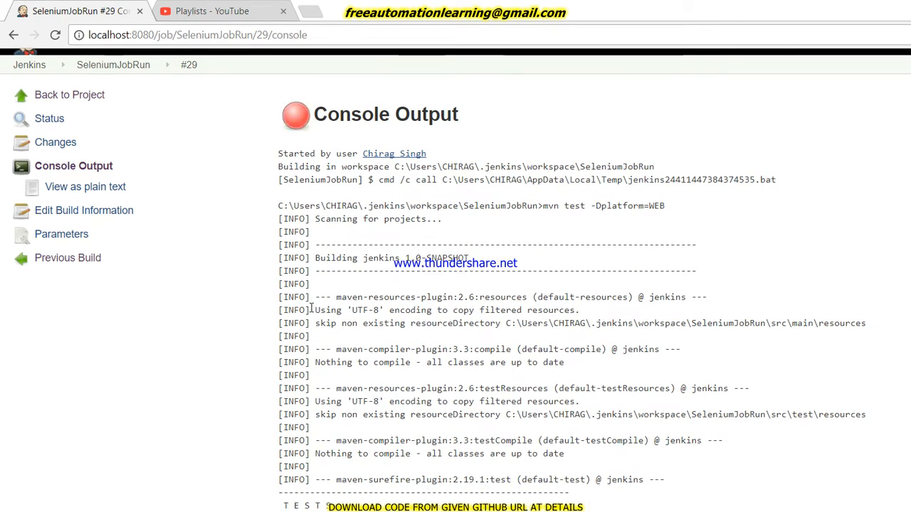
scroll("down", 3)
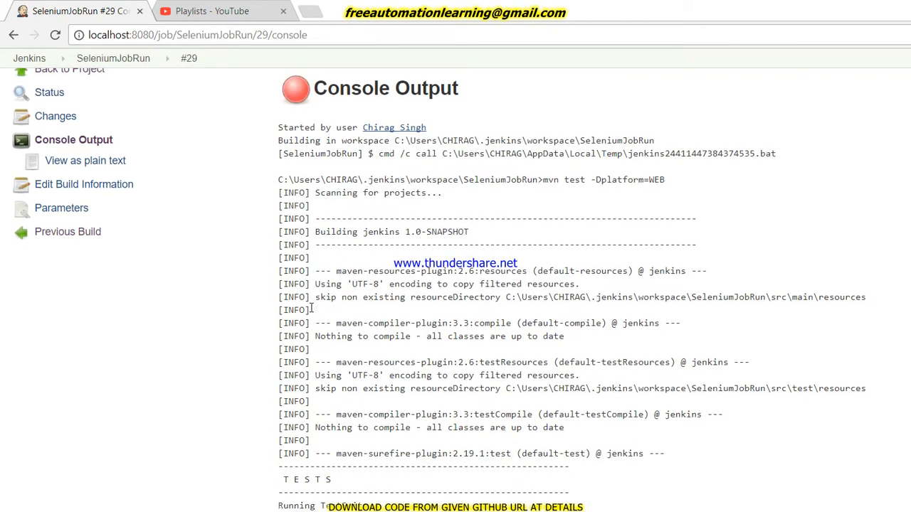
scroll("down", 3)
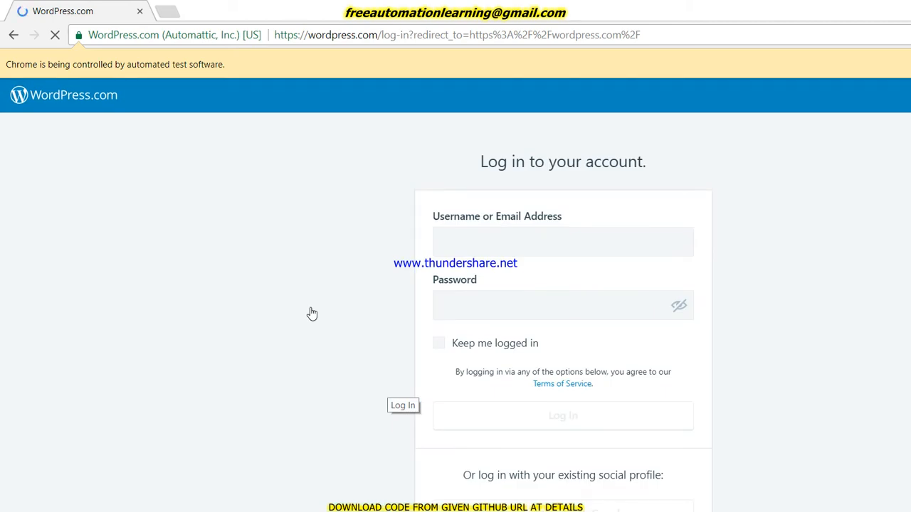
Let the Selenium-controlled Chrome window load the WordPress.com login page
left_click(563, 242)
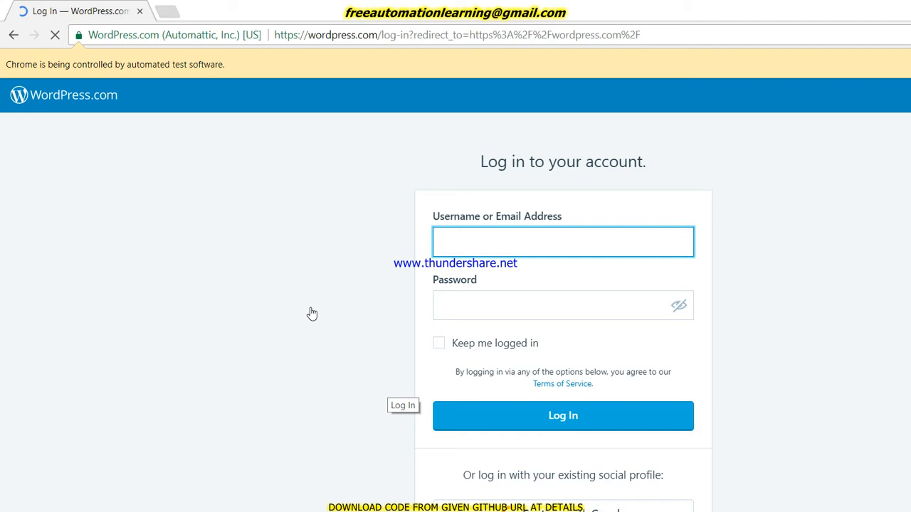
left_click(564, 242)
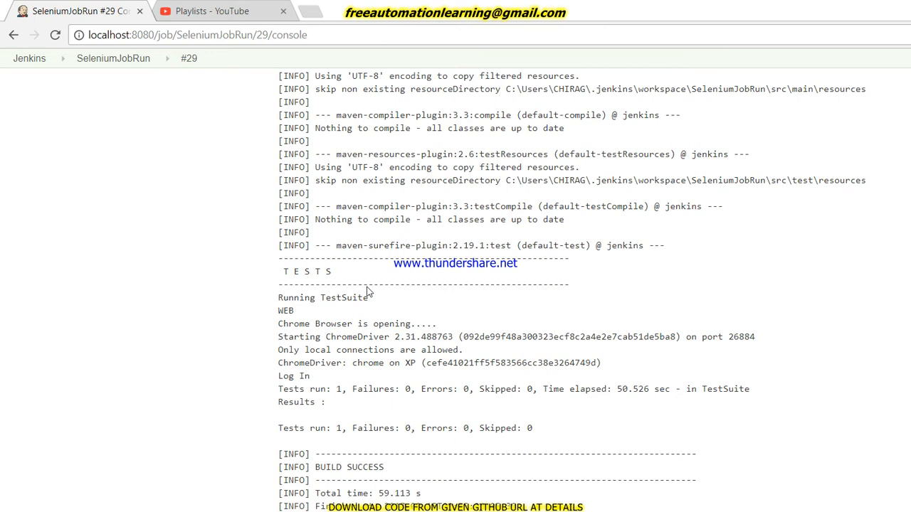
Highlight build #29's passing WEB test summary, then return to the project page
double_click(296, 427)
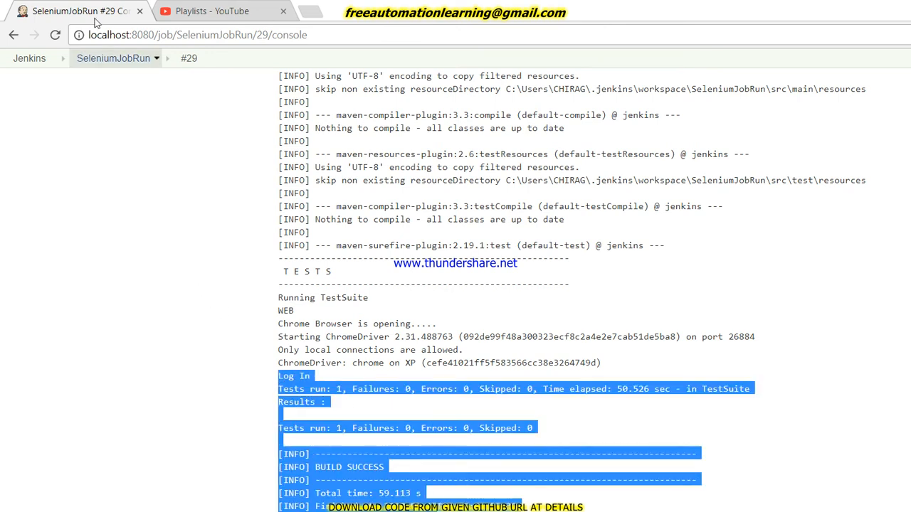
left_click(114, 57)
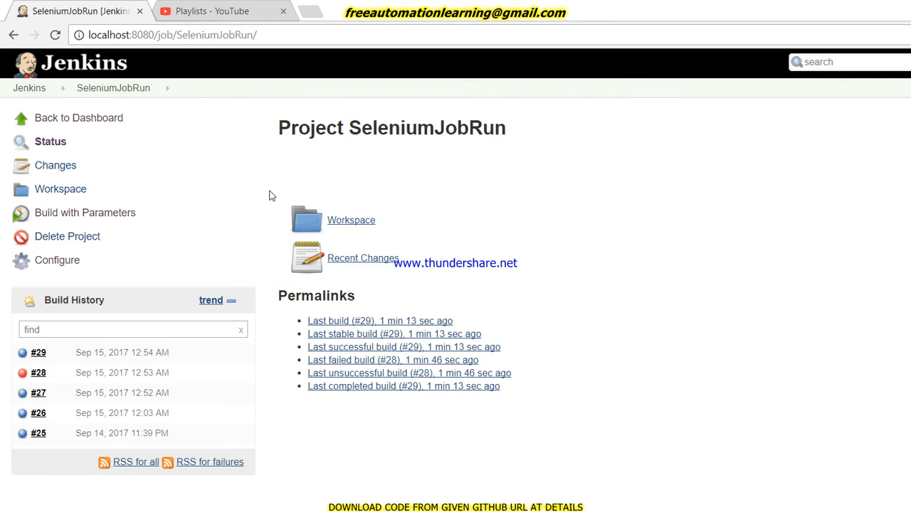
Bring up the build-with-parameters form with PLATFORM_RUN at WEB
left_click(85, 212)
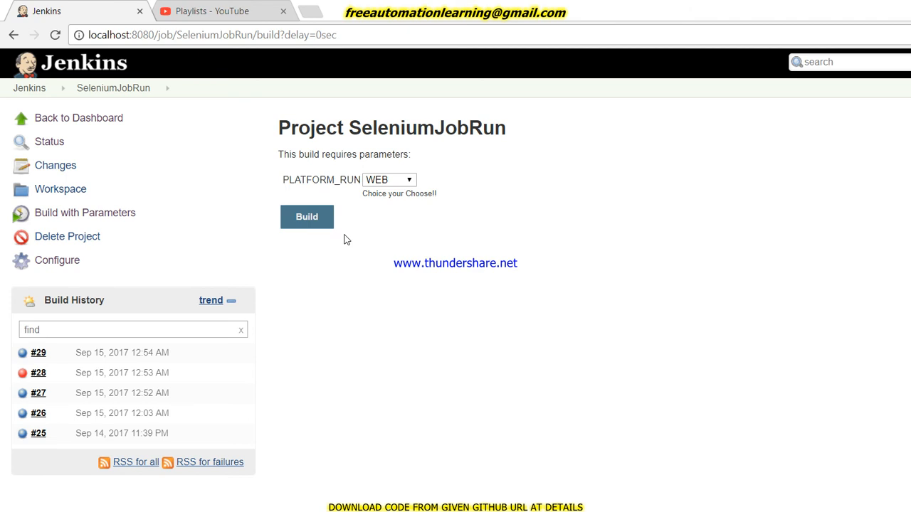
mouse_move(356, 340)
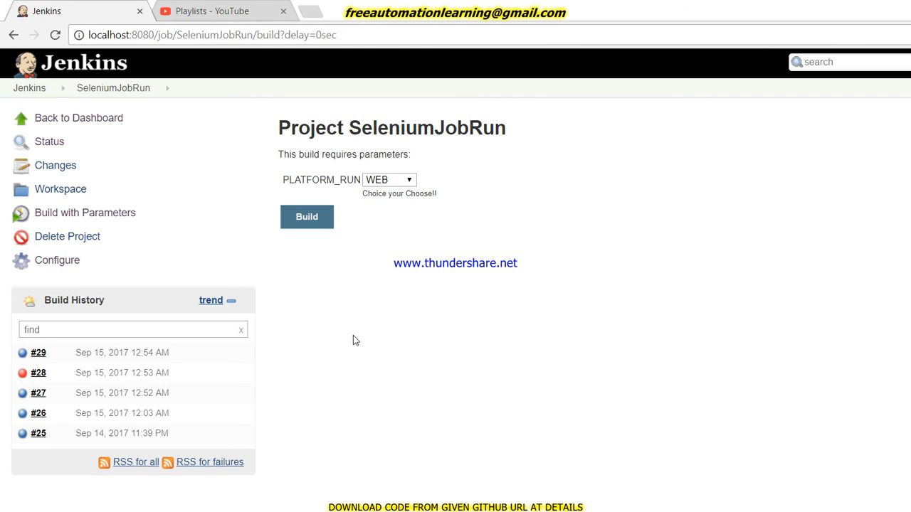